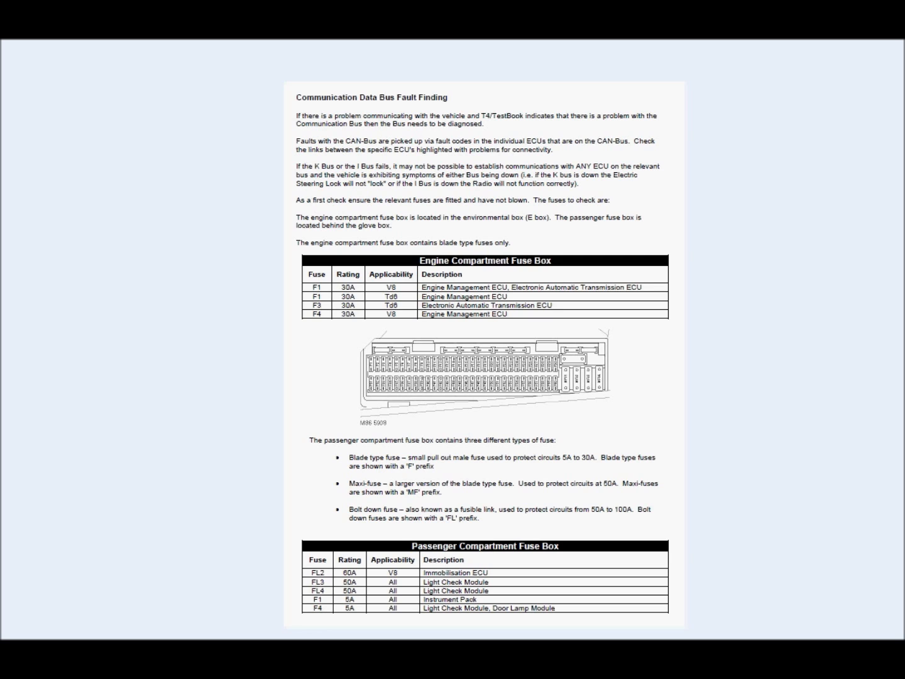
scroll(down, 3)
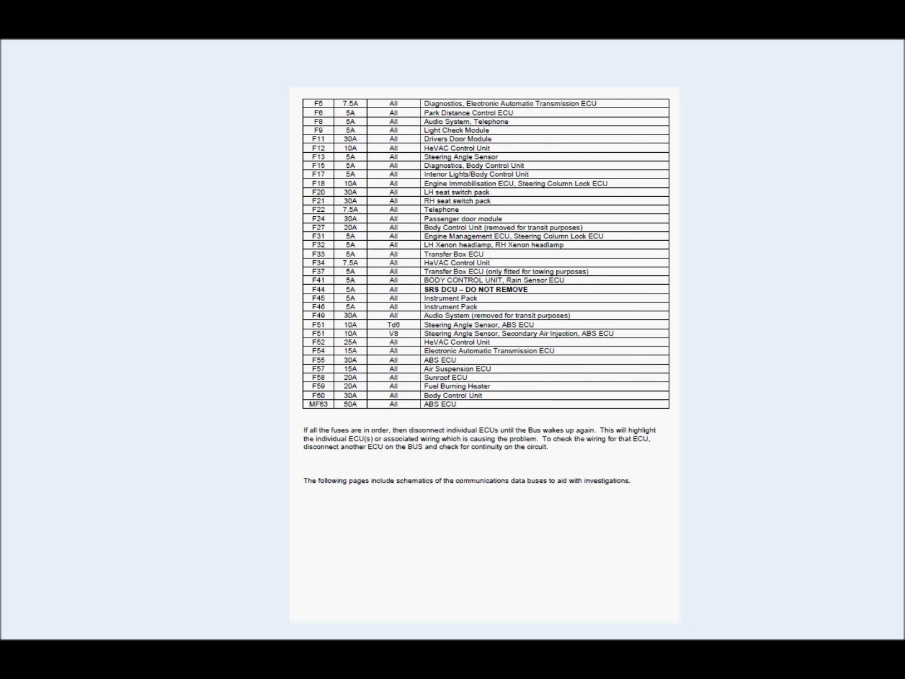